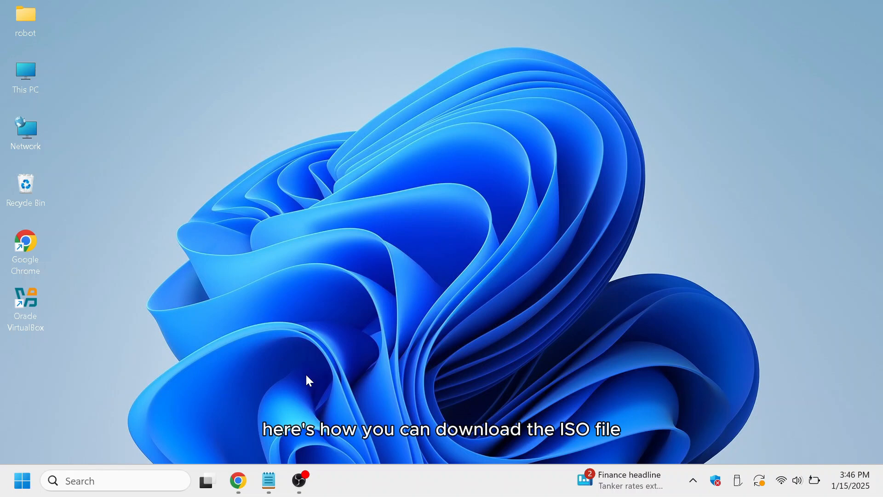
- Download the Windows 10 Media Creation Tool (18.6 MB) from microsoft.com/en-us/software-download/windows10 in Chrome
{"action": "left_click", "coordinate": [268, 481]}
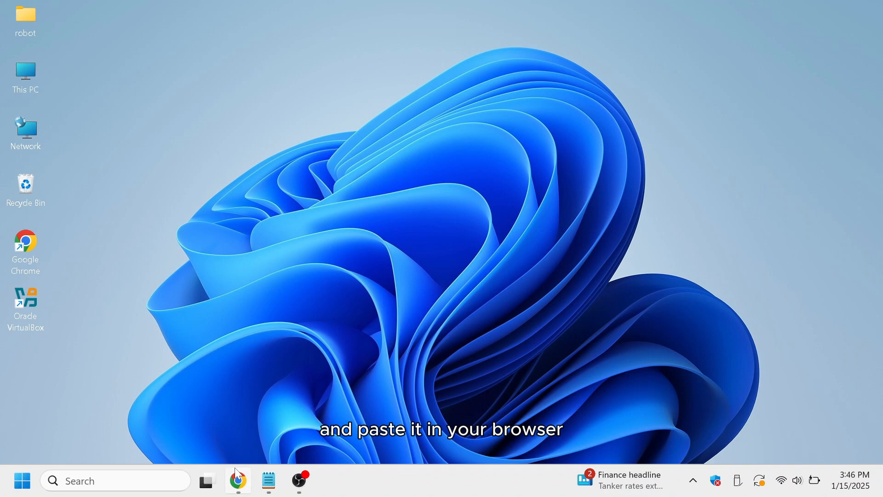
{"action": "left_click", "coordinate": [238, 480]}
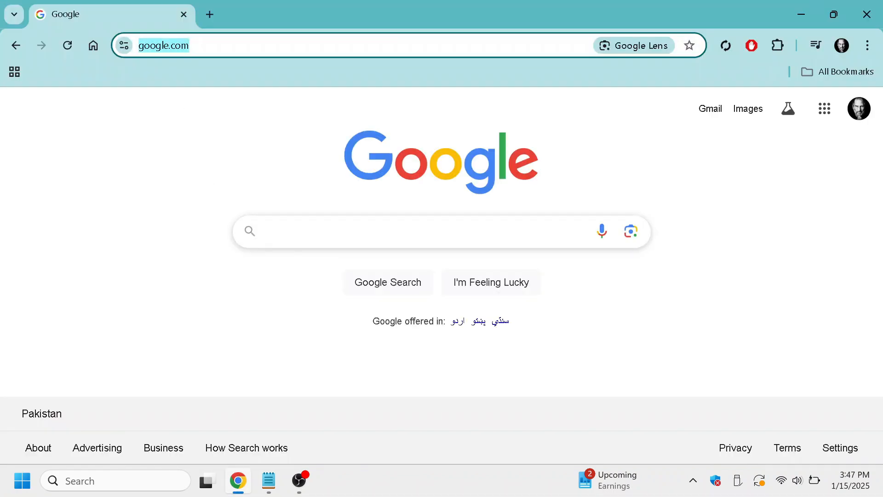
{"action": "type", "text": "microsoft.com/en-us/software-download/windows10"}
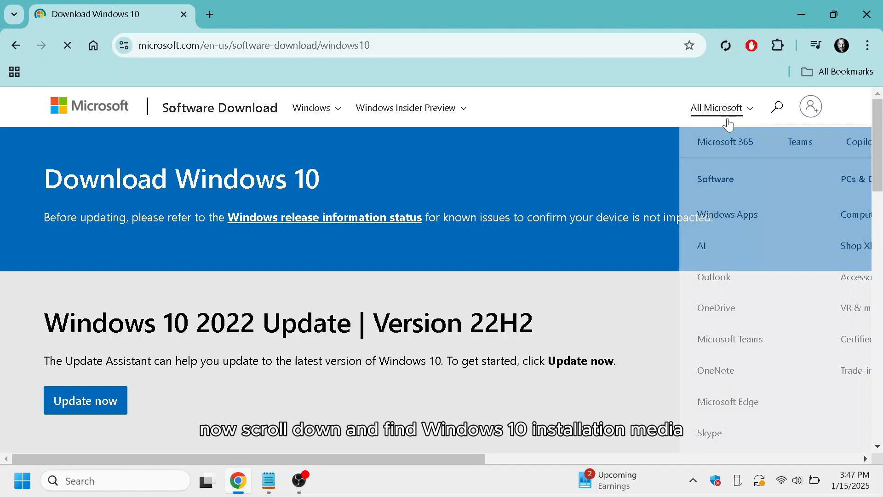
{"action": "scroll", "scroll_direction": "down", "scroll_amount": 3}
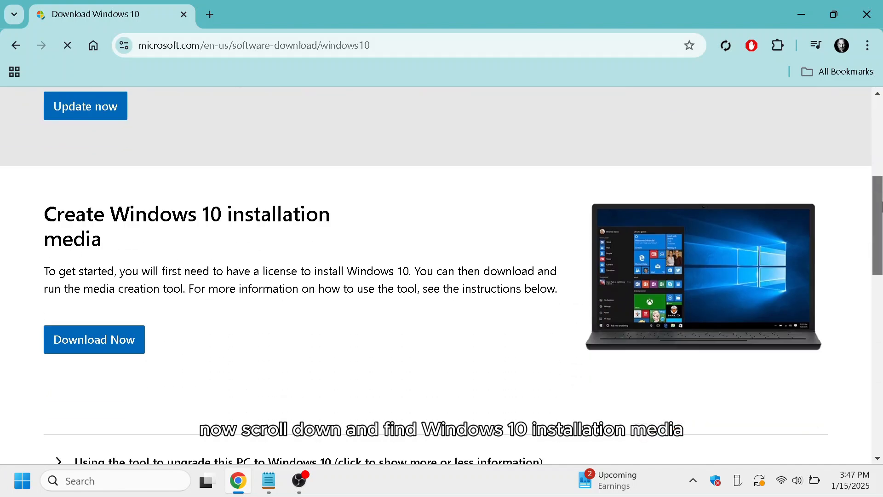
{"action": "scroll", "scroll_direction": "down", "scroll_amount": 3}
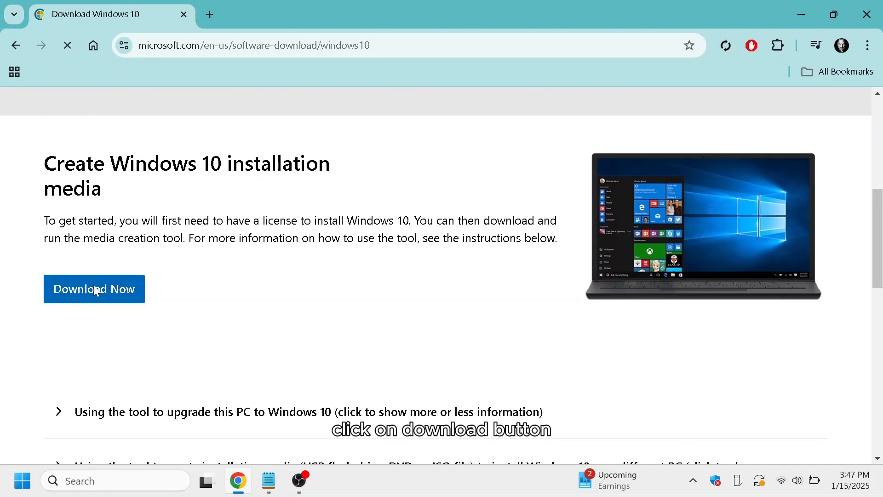
{"action": "left_click", "coordinate": [94, 289]}
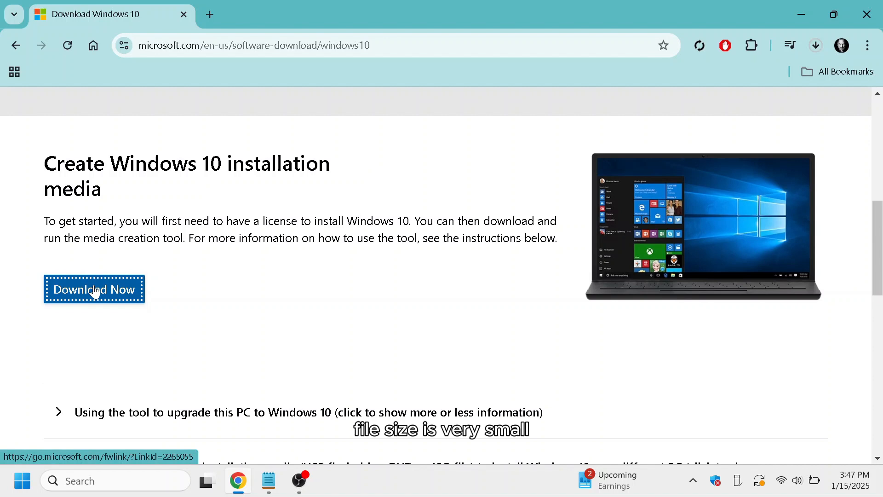
{"action": "left_click", "coordinate": [94, 289]}
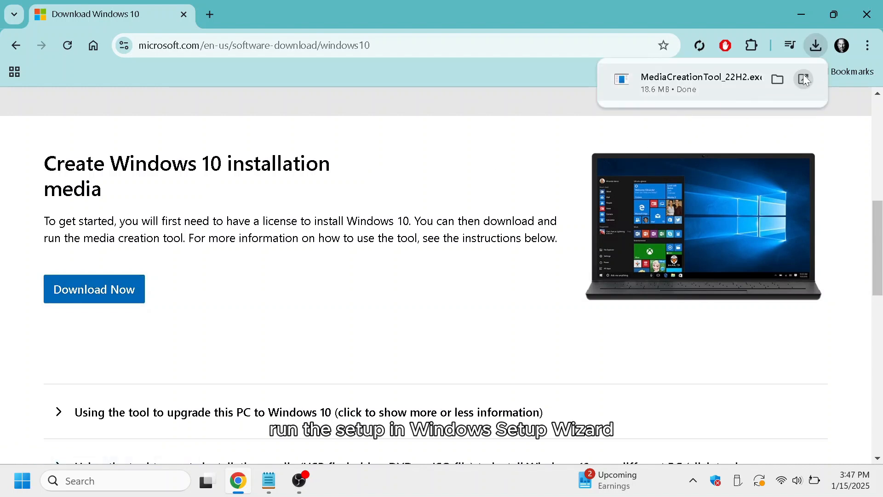
- Run the tool to create installation media for another PC as an ISO, keeping English, Windows 10, 64-bit
{"action": "left_click", "coordinate": [701, 78]}
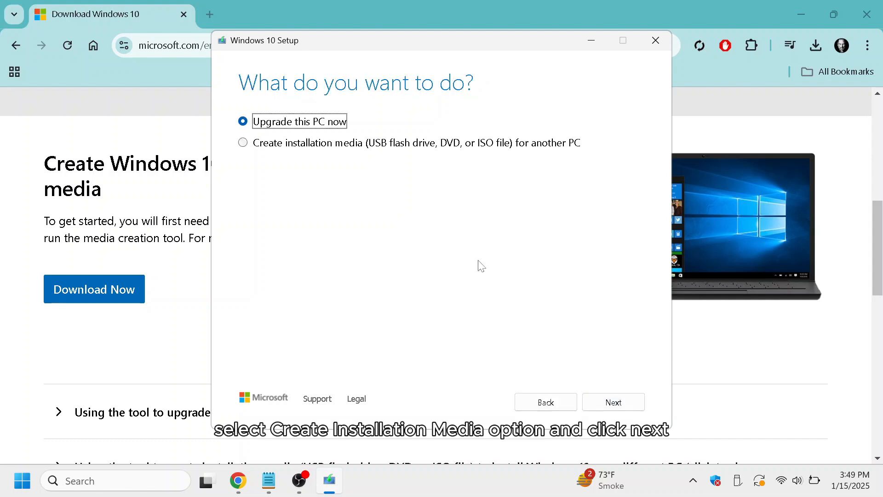
{"action": "left_click", "coordinate": [242, 142]}
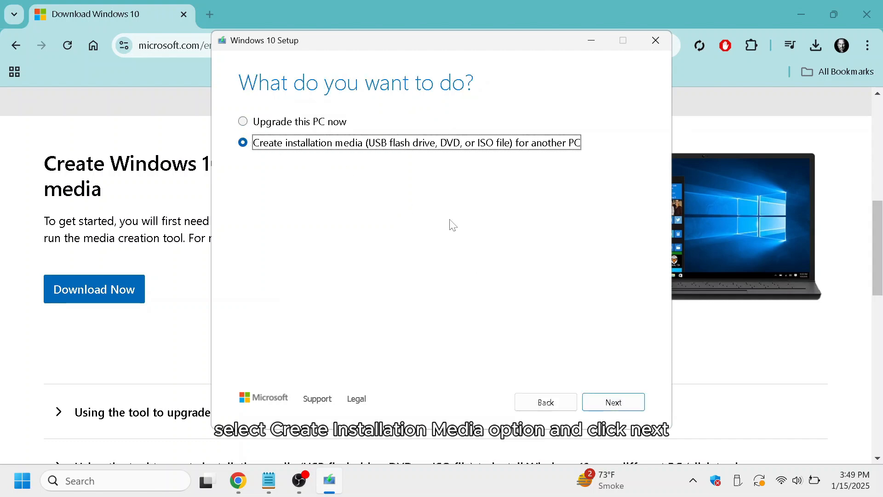
{"action": "left_click", "coordinate": [613, 402]}
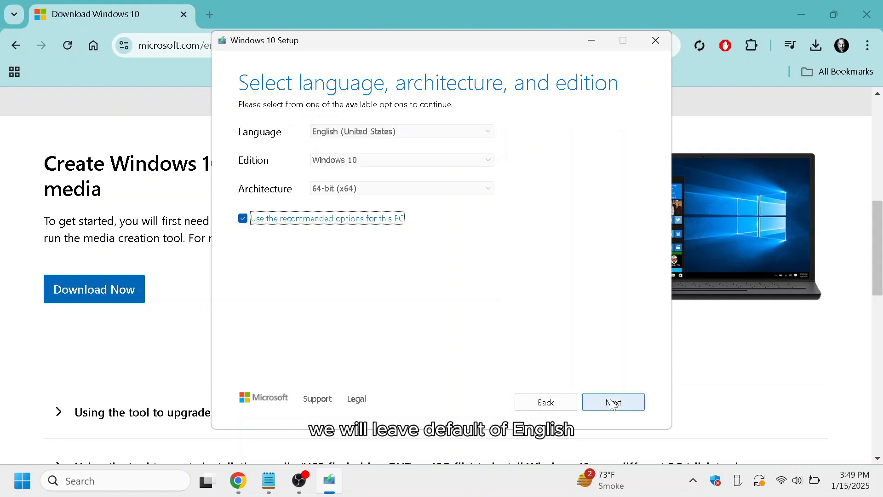
{"action": "left_click", "coordinate": [613, 402]}
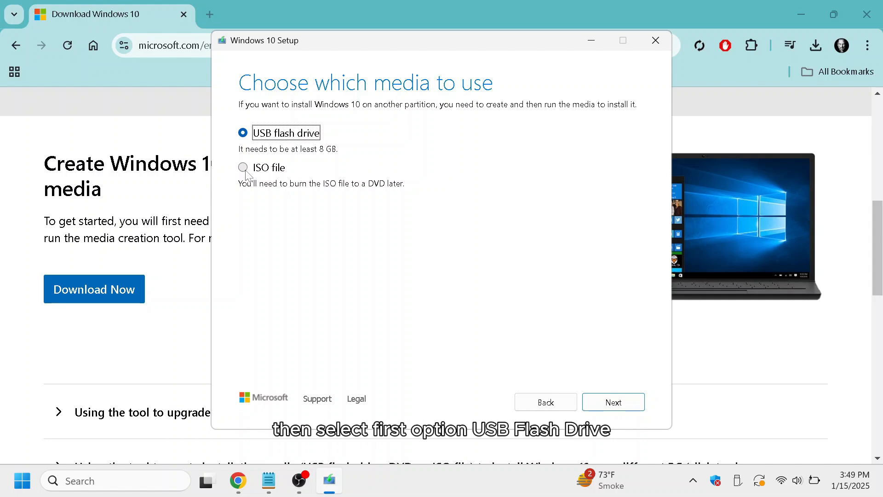
{"action": "left_click", "coordinate": [242, 168]}
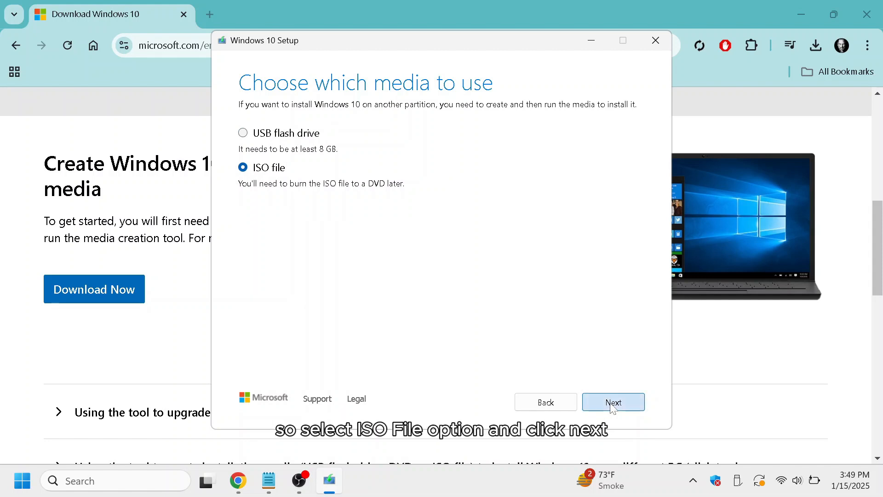
- Save the Windows 10 ISO to the Desktop under the name Windows
{"action": "left_click", "coordinate": [612, 402]}
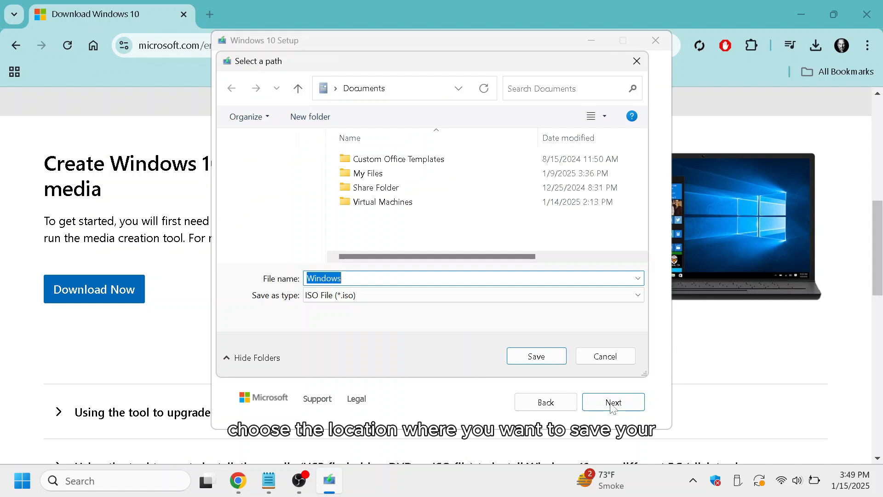
{"action": "left_click", "coordinate": [264, 169]}
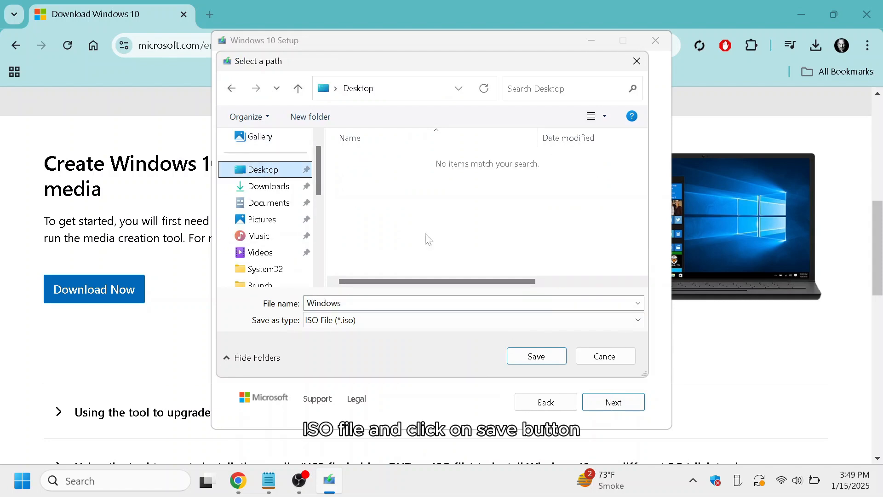
{"action": "left_click", "coordinate": [535, 355]}
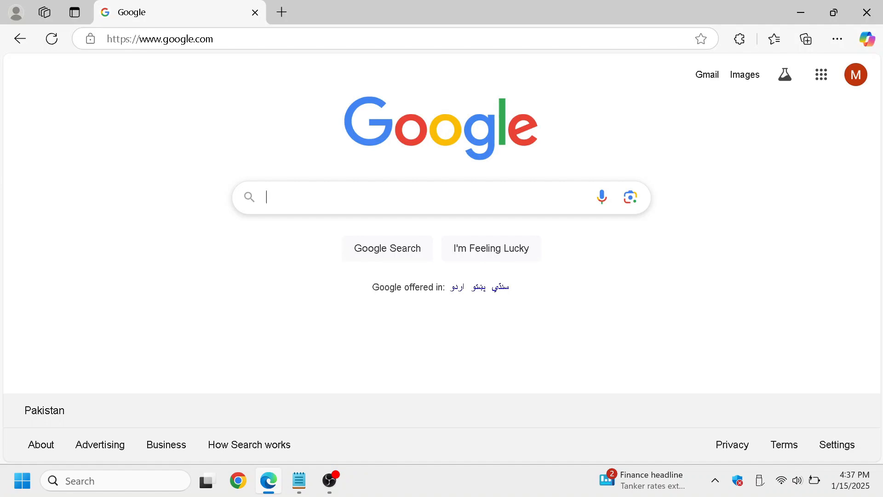
- Select the multi-edition Windows 11 ISO for x64 on microsoft.com/software-download/windows11
{"action": "type", "text": "https://microsoft.com/software-download/windows11"}
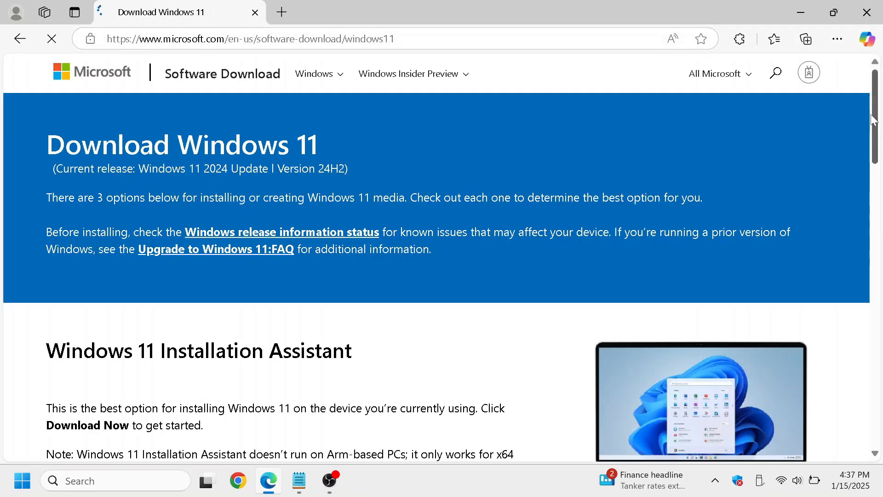
{"action": "scroll", "scroll_direction": "down", "scroll_amount": 3}
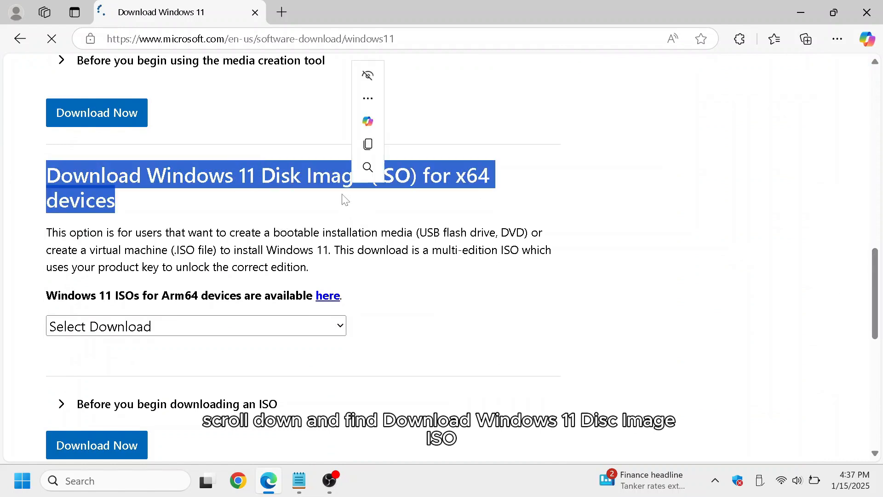
{"action": "left_click", "coordinate": [195, 326]}
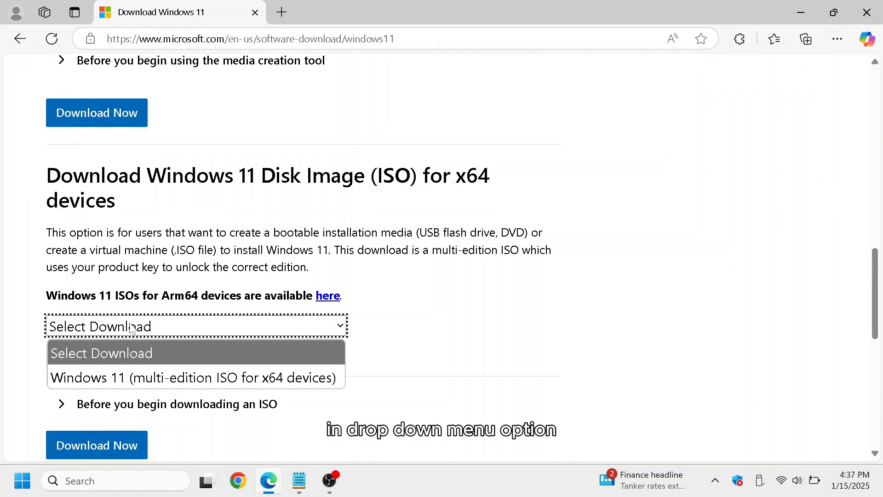
{"action": "left_click", "coordinate": [195, 377]}
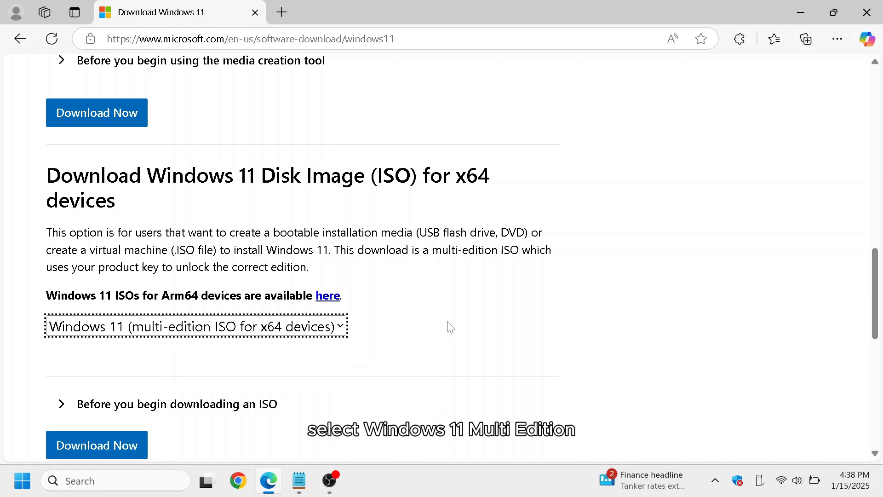
{"action": "left_click", "coordinate": [97, 445]}
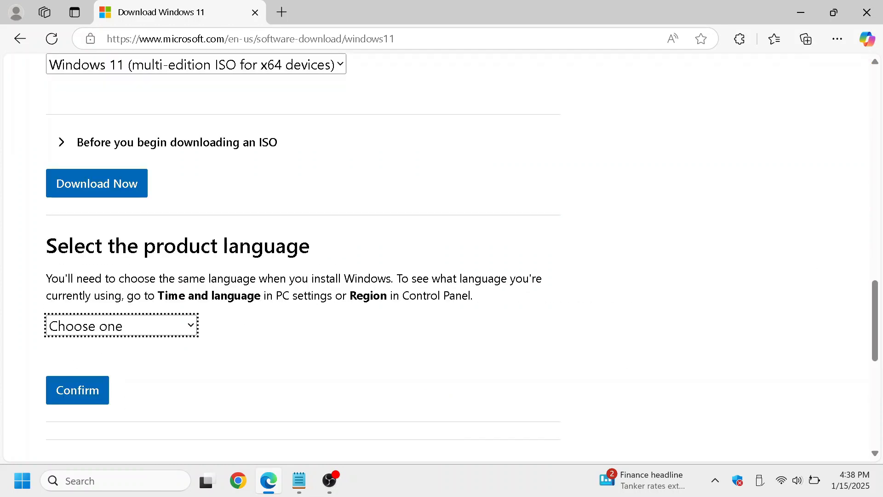
- Confirm English (United States) as product language and start the 64-bit Windows 11 ISO download
{"action": "left_click", "coordinate": [121, 326]}
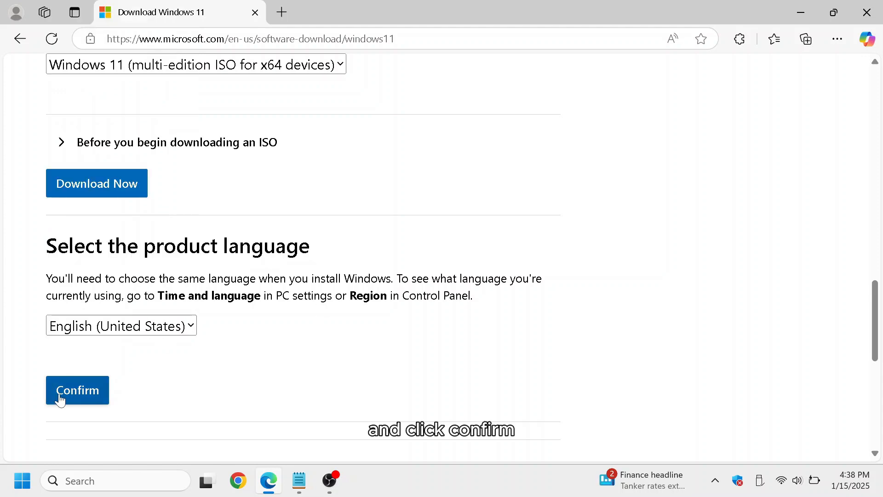
{"action": "left_click", "coordinate": [78, 390]}
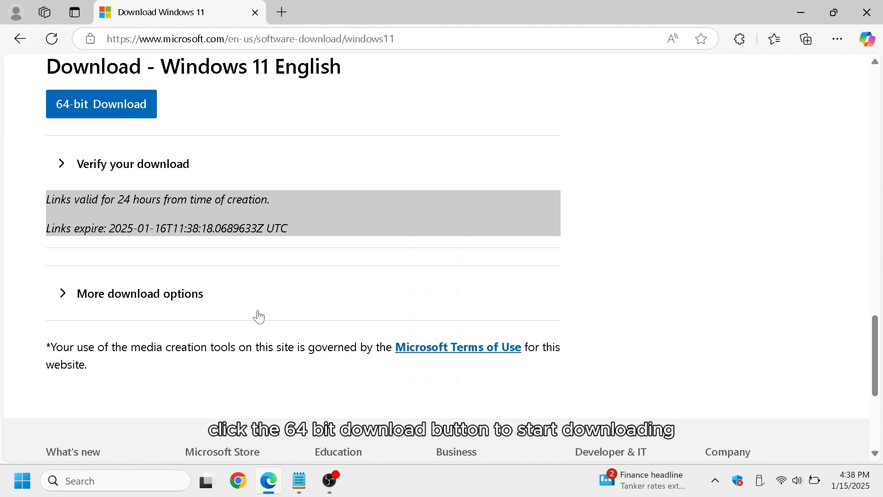
{"action": "left_click", "coordinate": [101, 104]}
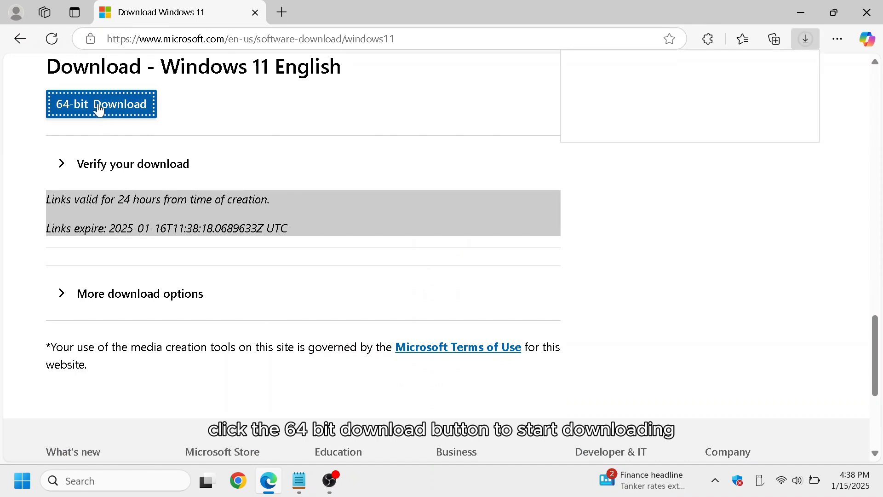
{"action": "left_click", "coordinate": [101, 104]}
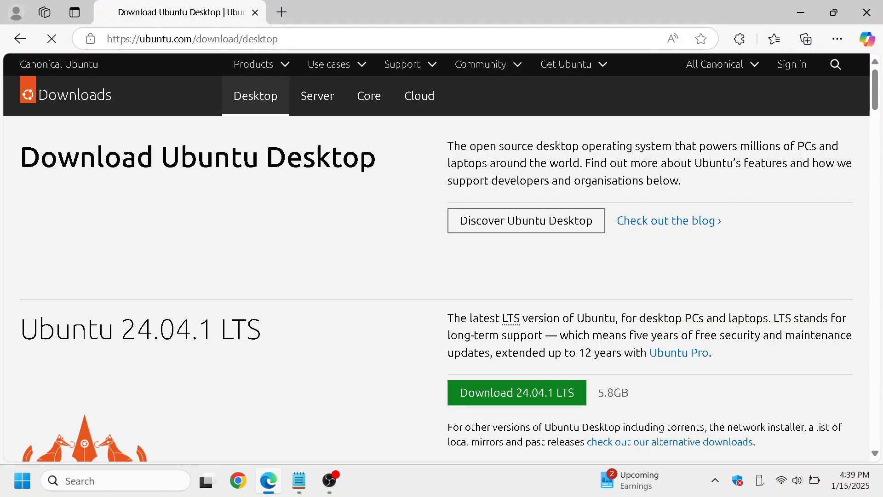
- Start downloading the Ubuntu Desktop 24.04.1 LTS ISO (5.8 GB) from ubuntu.com/download/desktop
{"action": "scroll", "scroll_direction": "down", "scroll_amount": 3}
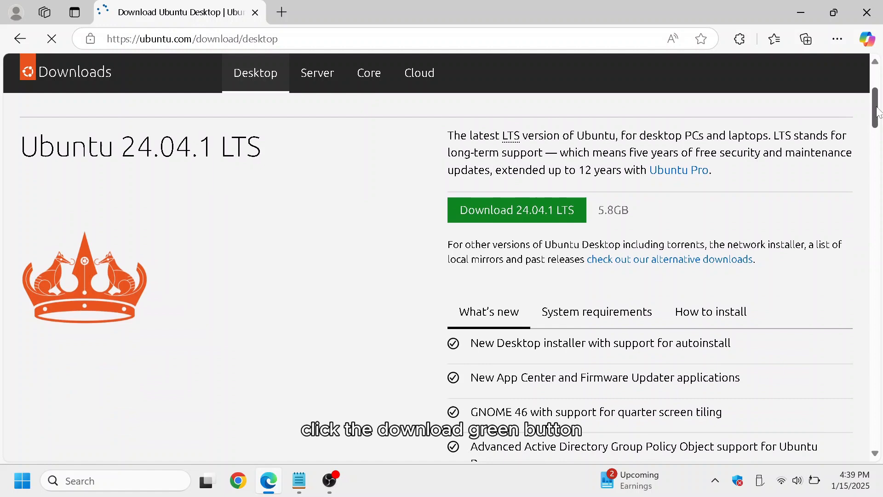
{"action": "left_click", "coordinate": [516, 210]}
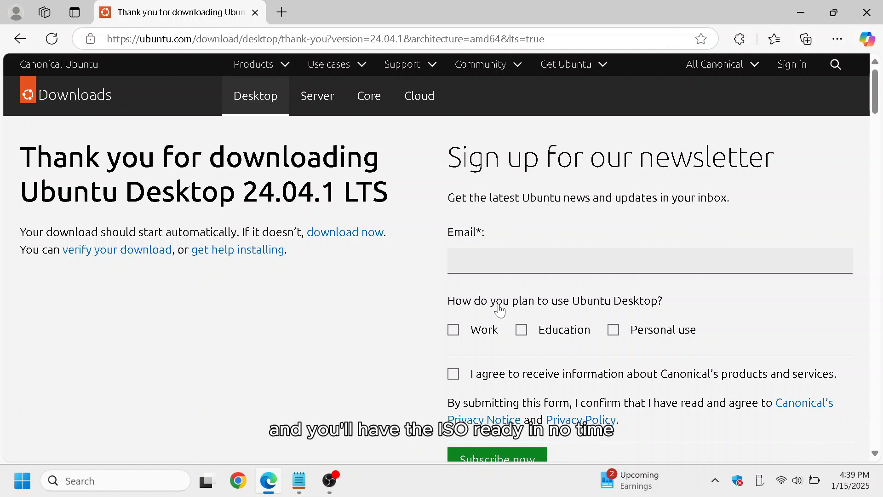
{"action": "left_click", "coordinate": [805, 38]}
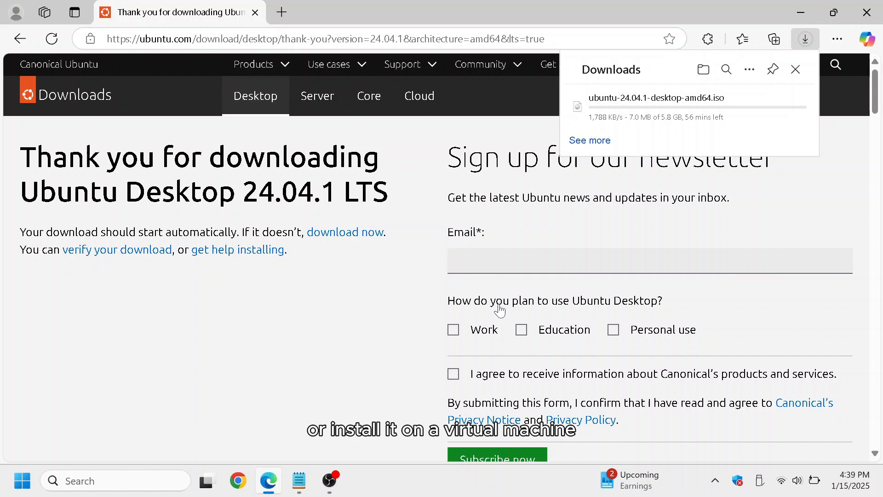
{"action": "mouse_move", "coordinate": [438, 326]}
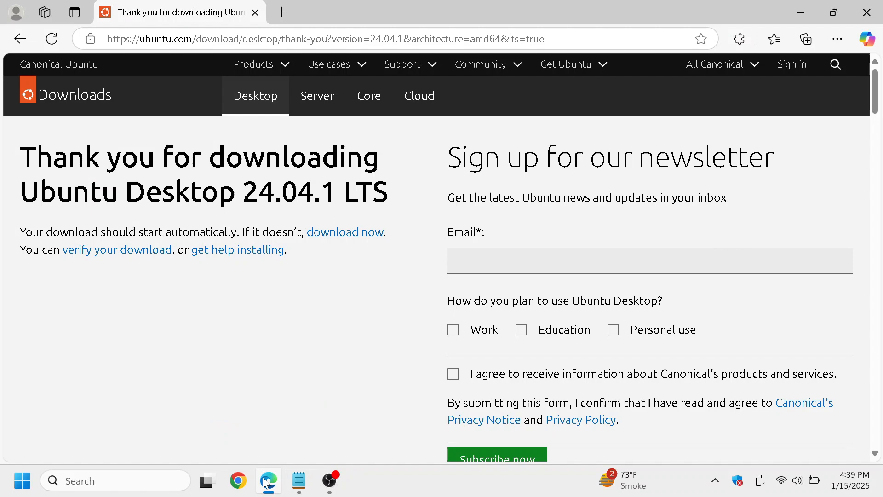
- Go to getfedora.org and reach the Fedora Workstation download page via Download Now
{"action": "type", "text": "getfedora.org"}
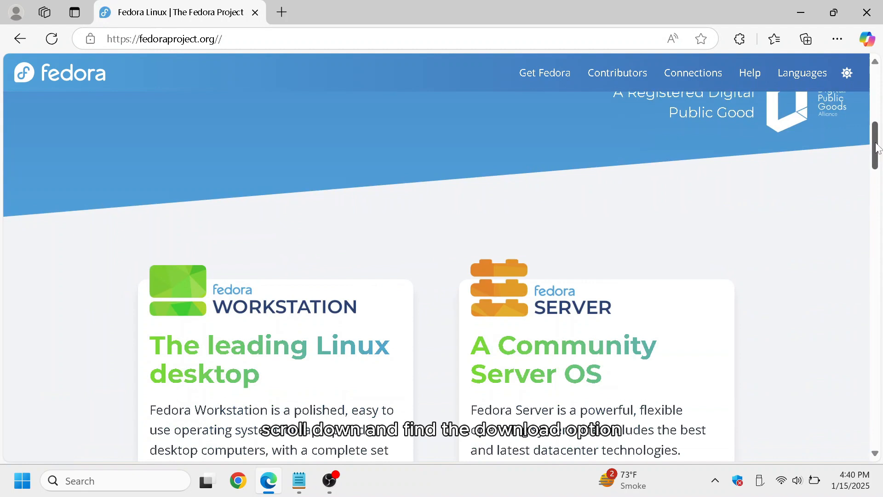
{"action": "scroll", "scroll_direction": "down", "scroll_amount": 3}
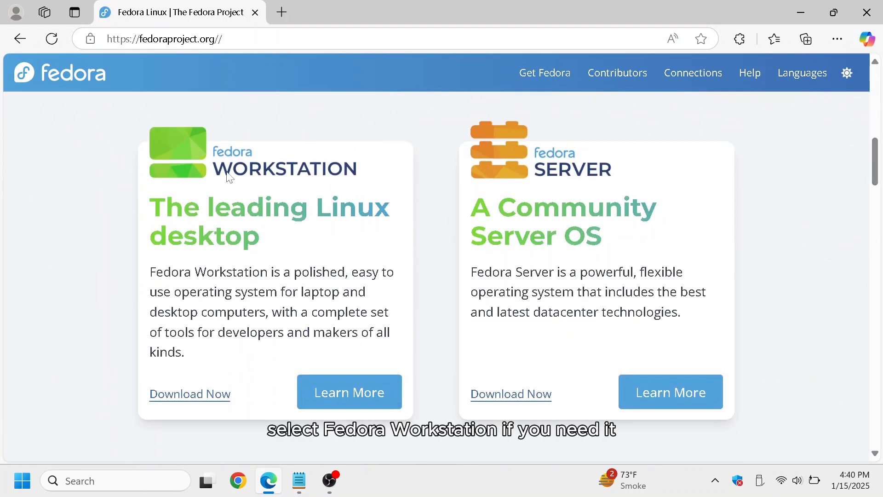
{"action": "mouse_move", "coordinate": [586, 172]}
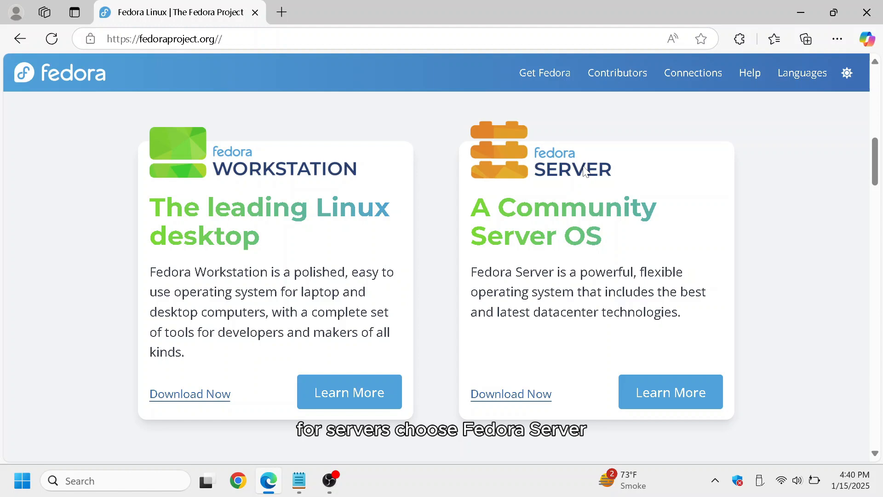
{"action": "scroll", "scroll_direction": "down", "scroll_amount": 3}
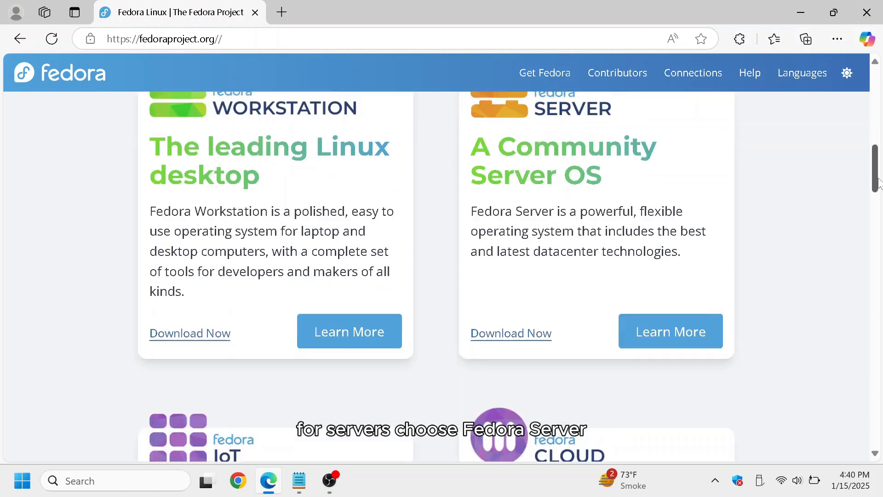
{"action": "scroll", "scroll_direction": "down", "scroll_amount": 3}
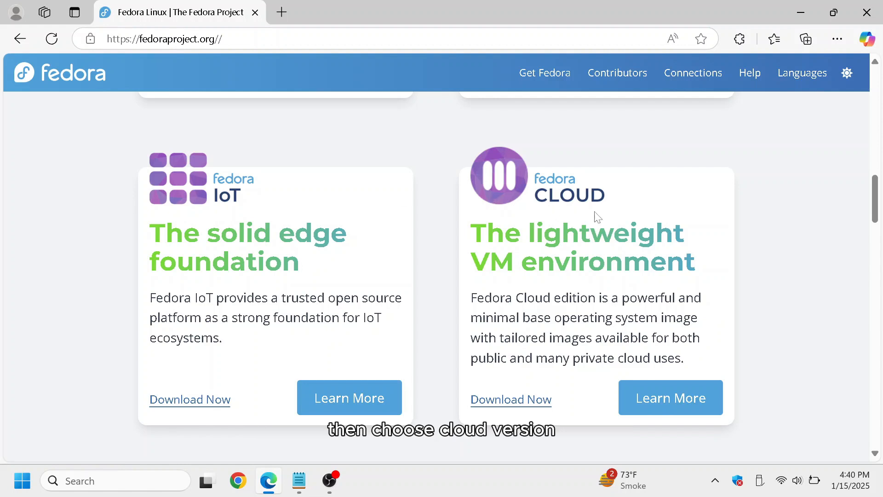
{"action": "mouse_move", "coordinate": [851, 204]}
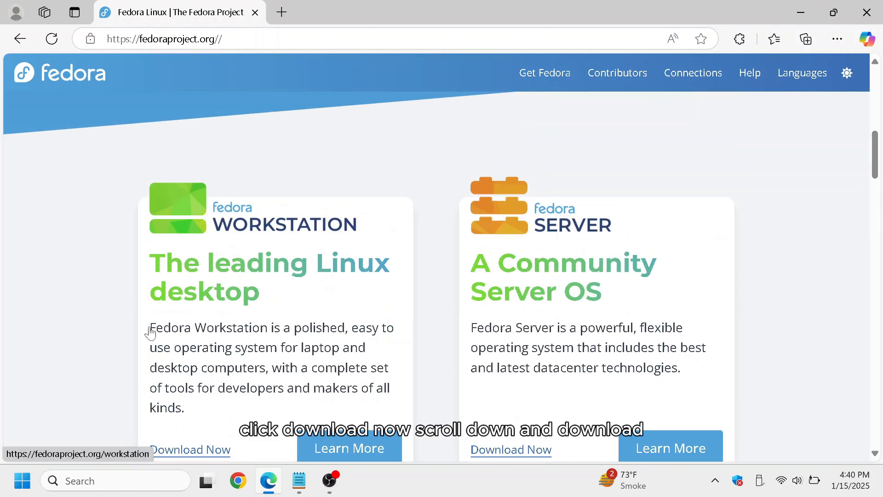
{"action": "left_click", "coordinate": [190, 450]}
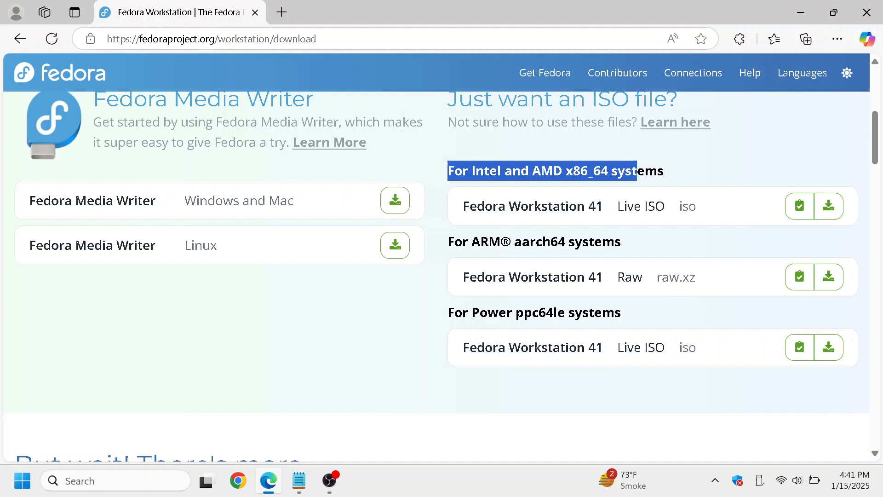
- Start downloading the Fedora Workstation 41 Live ISO (2.3 GB) for Intel and AMD x86_64 systems
{"action": "left_click", "coordinate": [717, 184]}
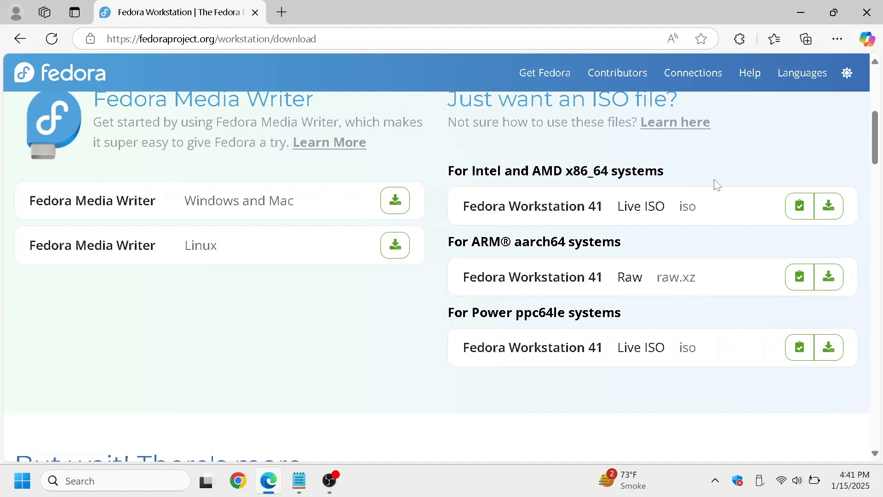
{"action": "left_click", "coordinate": [829, 205]}
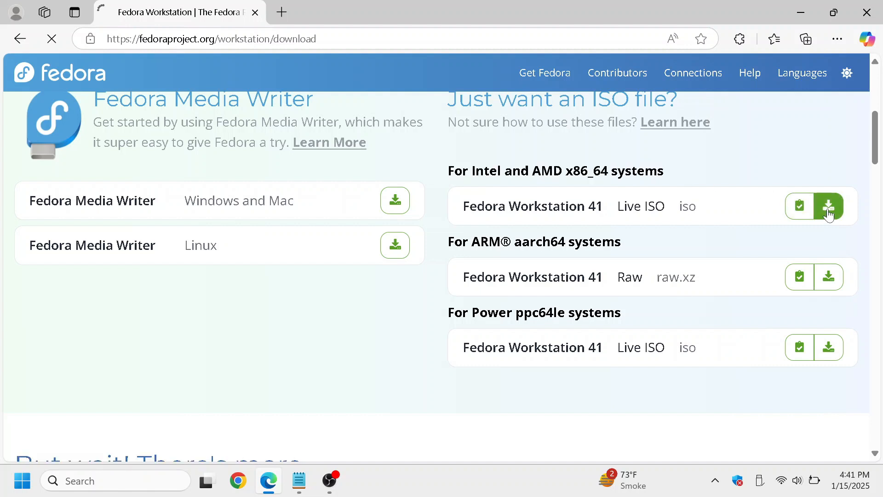
{"action": "left_click", "coordinate": [829, 205]}
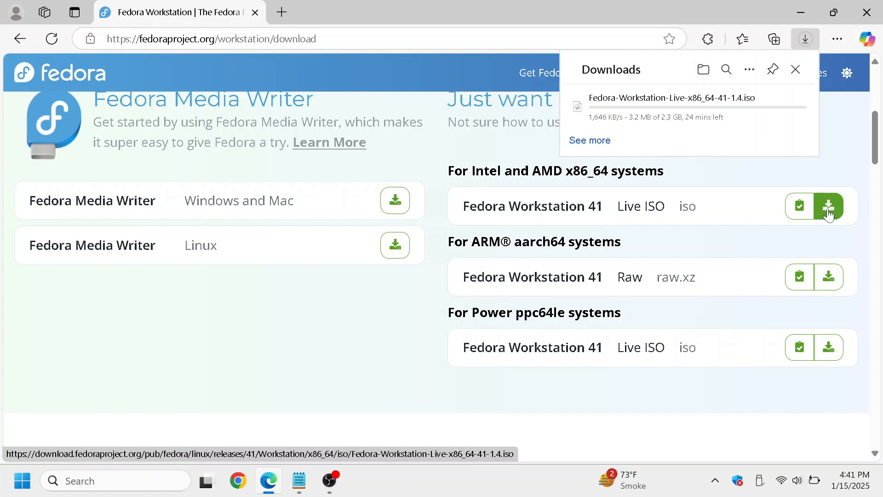